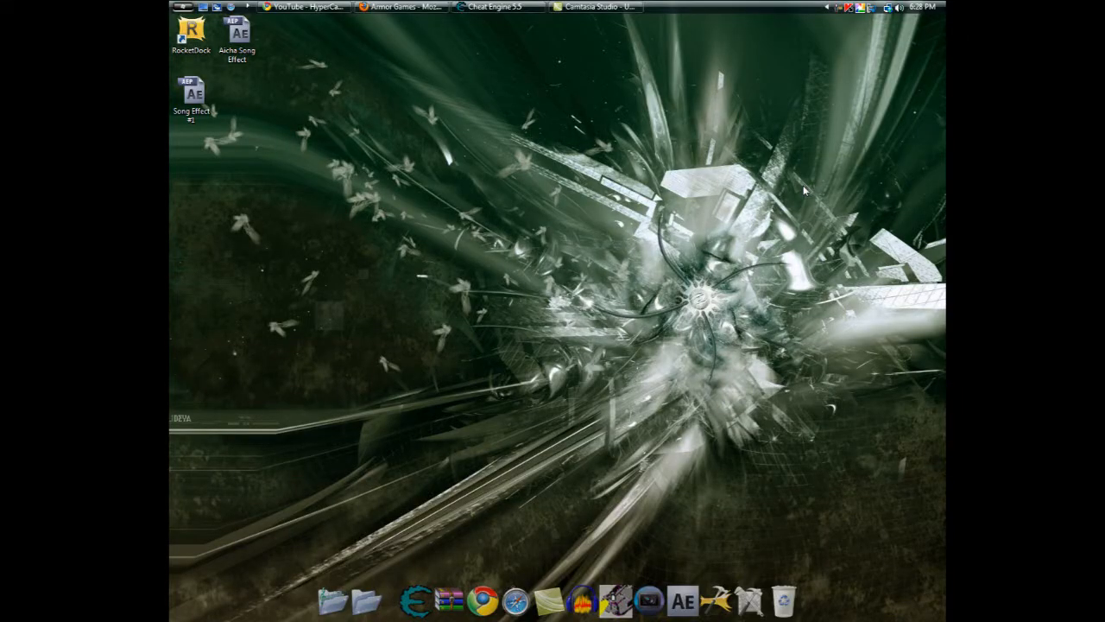
pyautogui.moveTo(620, 89)
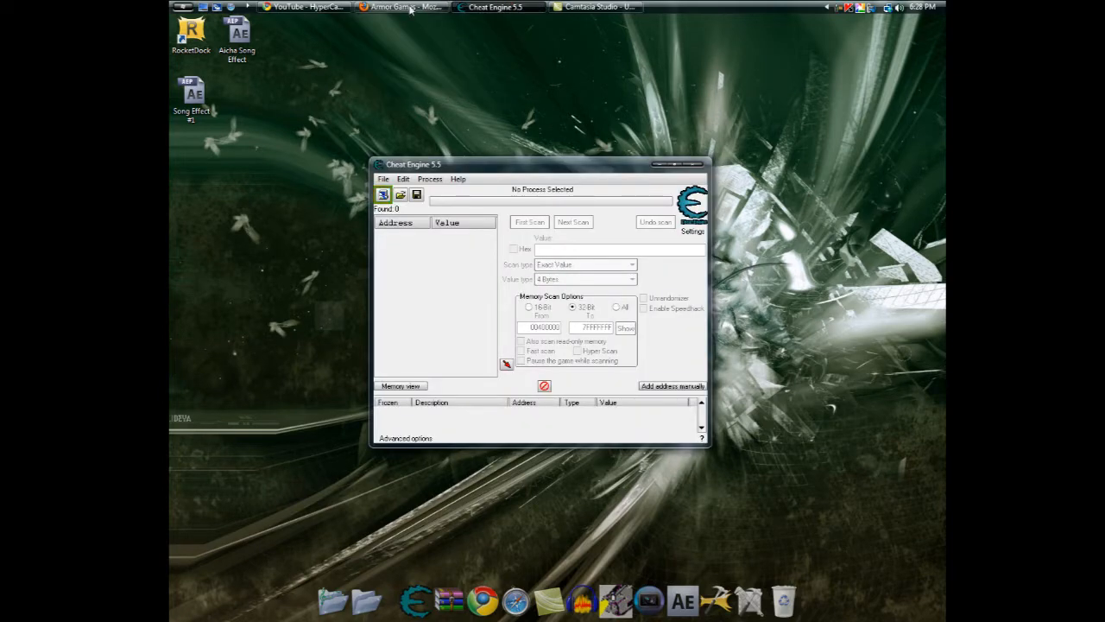
# Bring the Armor Games Firefox window up behind the Cheat Engine scanner
pyautogui.click(401, 7)
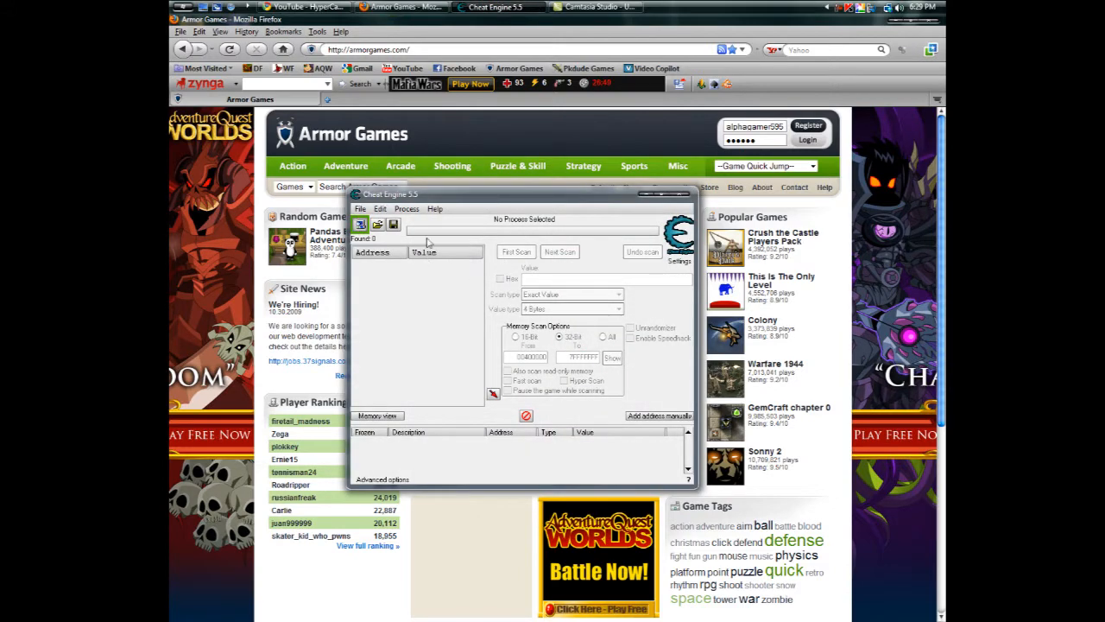
pyautogui.moveTo(460, 252)
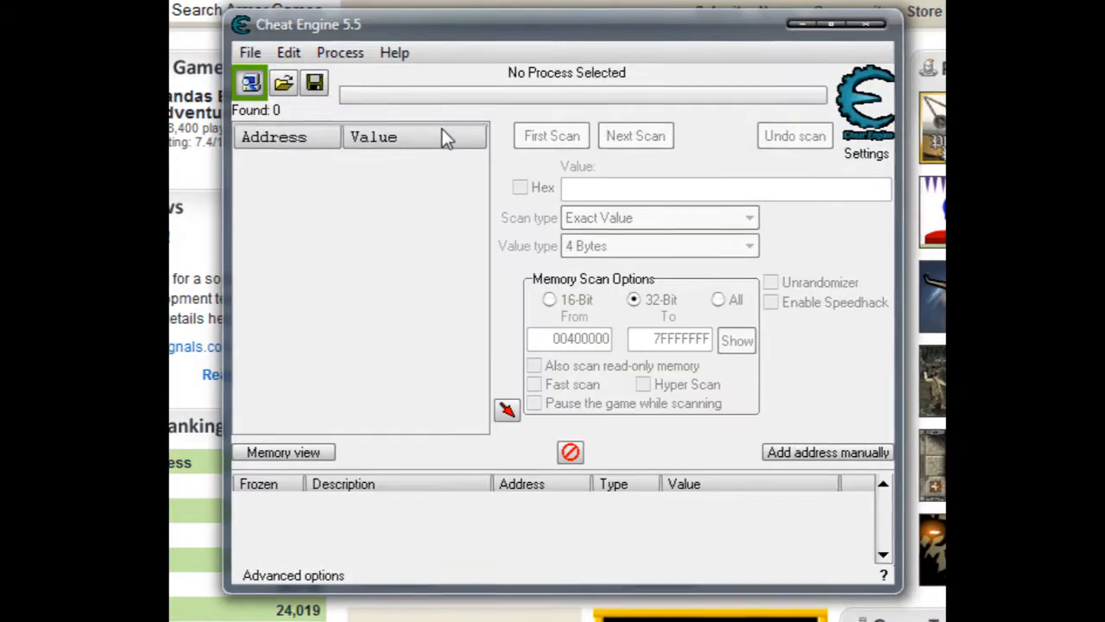
# Attach the scanner to the firefox.exe process from the Process List
pyautogui.click(250, 83)
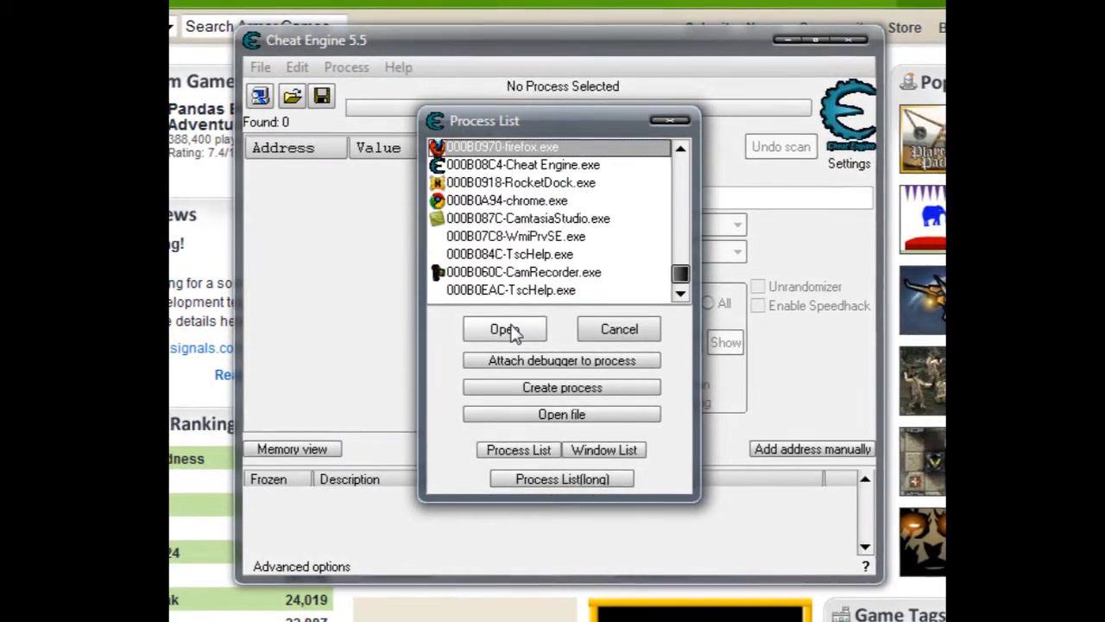
pyautogui.click(504, 328)
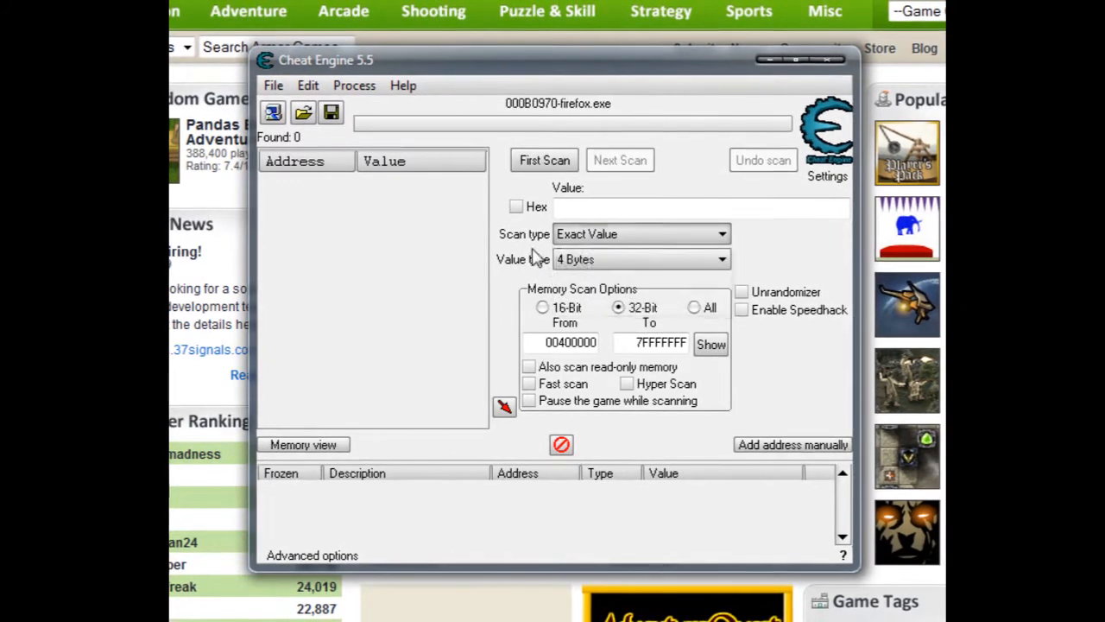
# Set the scan value type to 2 Bytes for an Exact Value scan
pyautogui.click(639, 259)
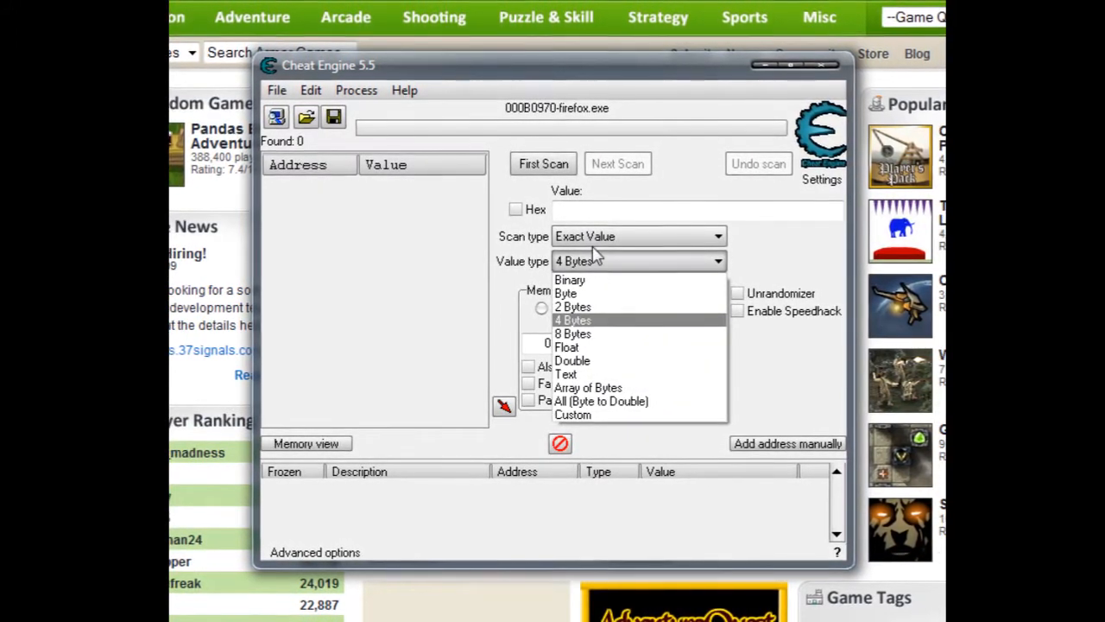
pyautogui.moveTo(570, 280)
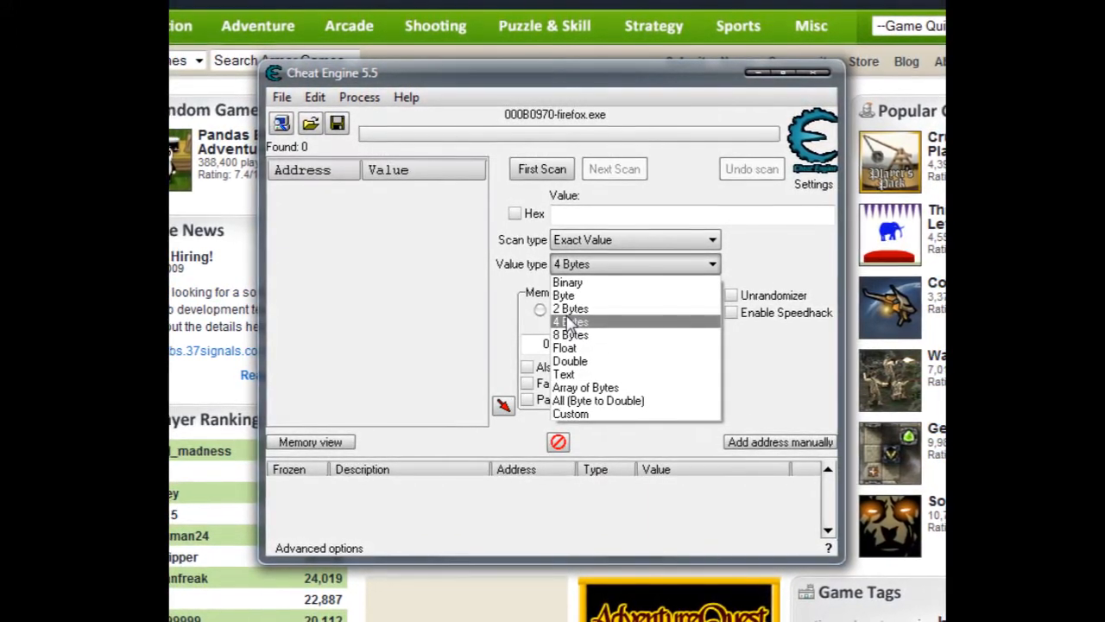
pyautogui.moveTo(570, 307)
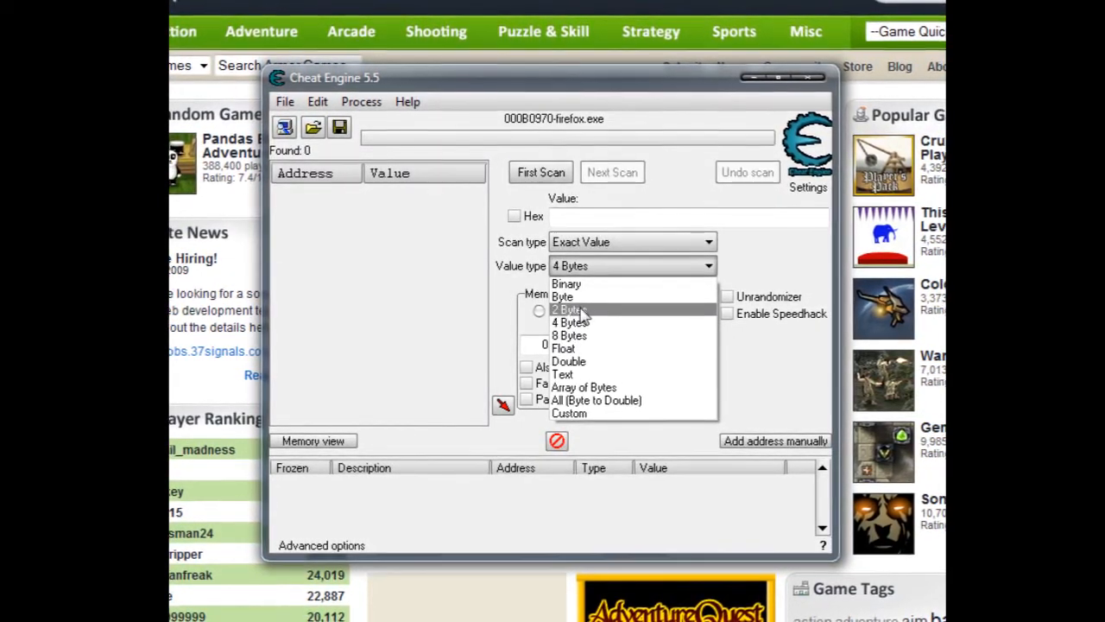
pyautogui.moveTo(570, 335)
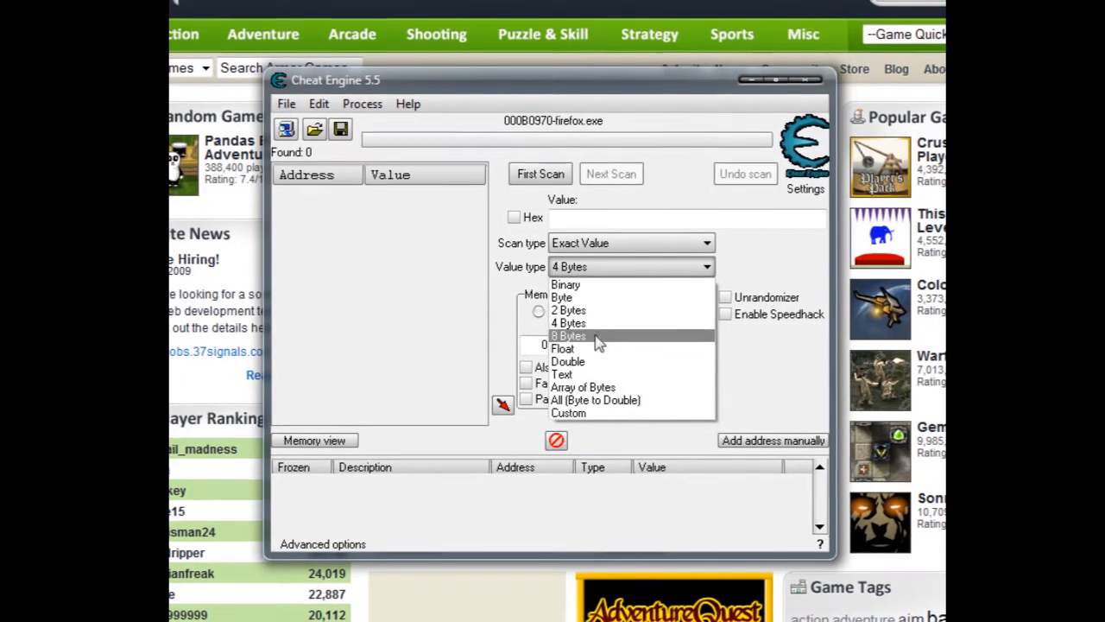
pyautogui.moveTo(566, 349)
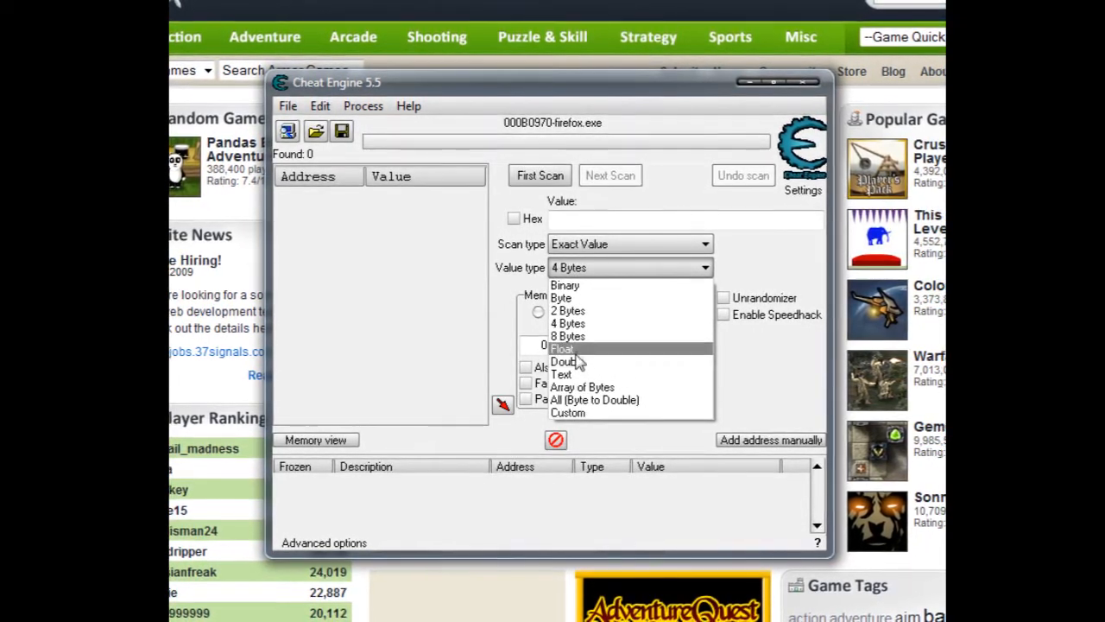
pyautogui.click(566, 311)
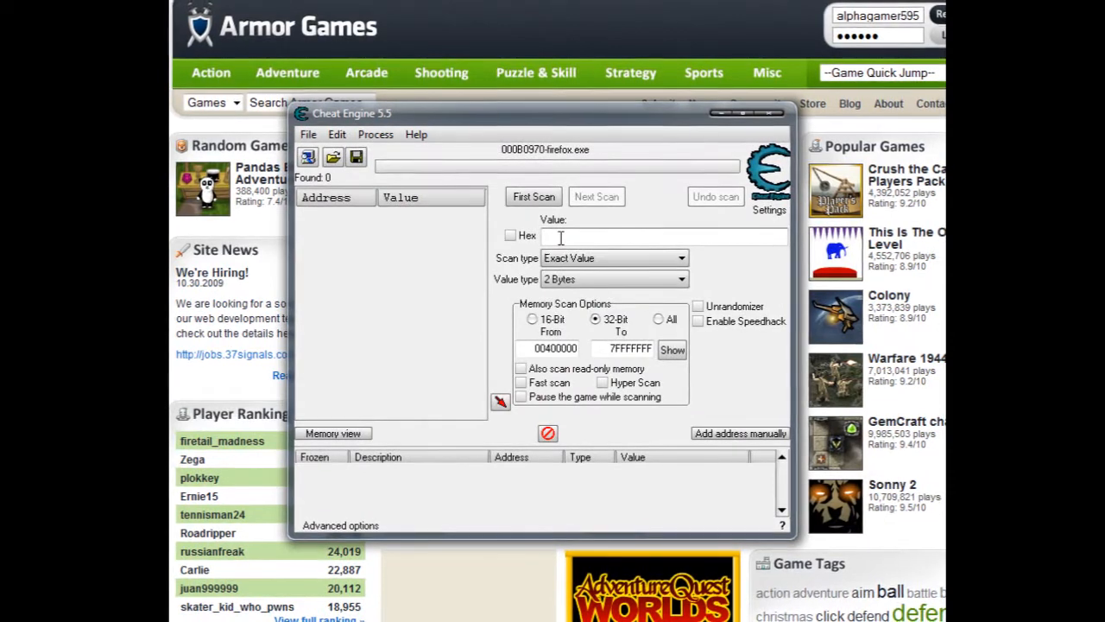
# Enter 10 as the search value with the type at 4 Bytes, leaving the type list open
pyautogui.write('10')
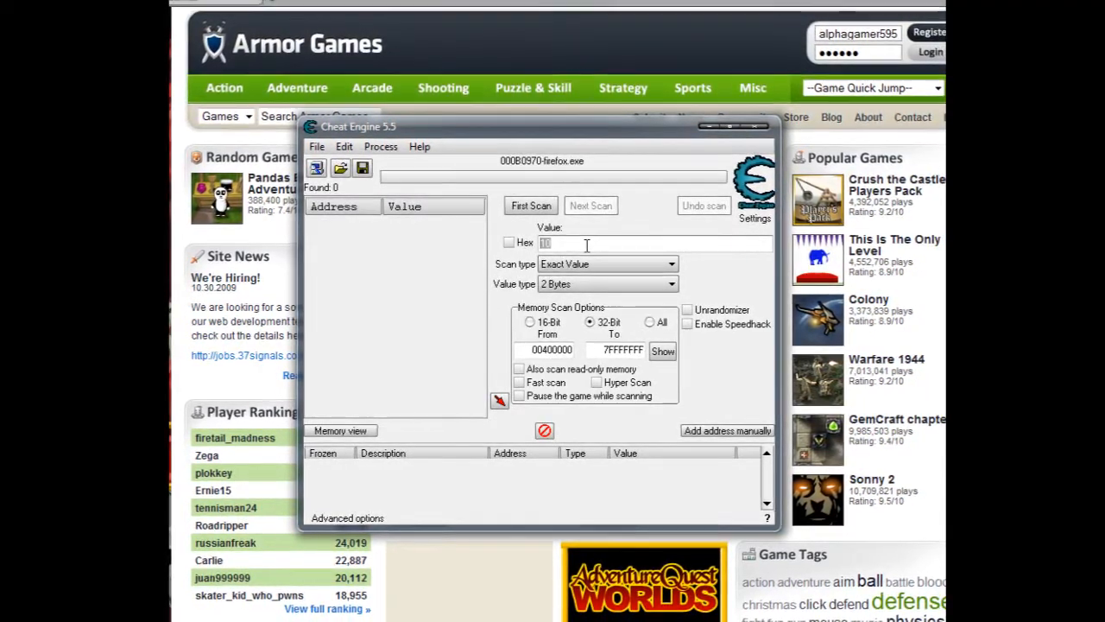
pyautogui.write('10')
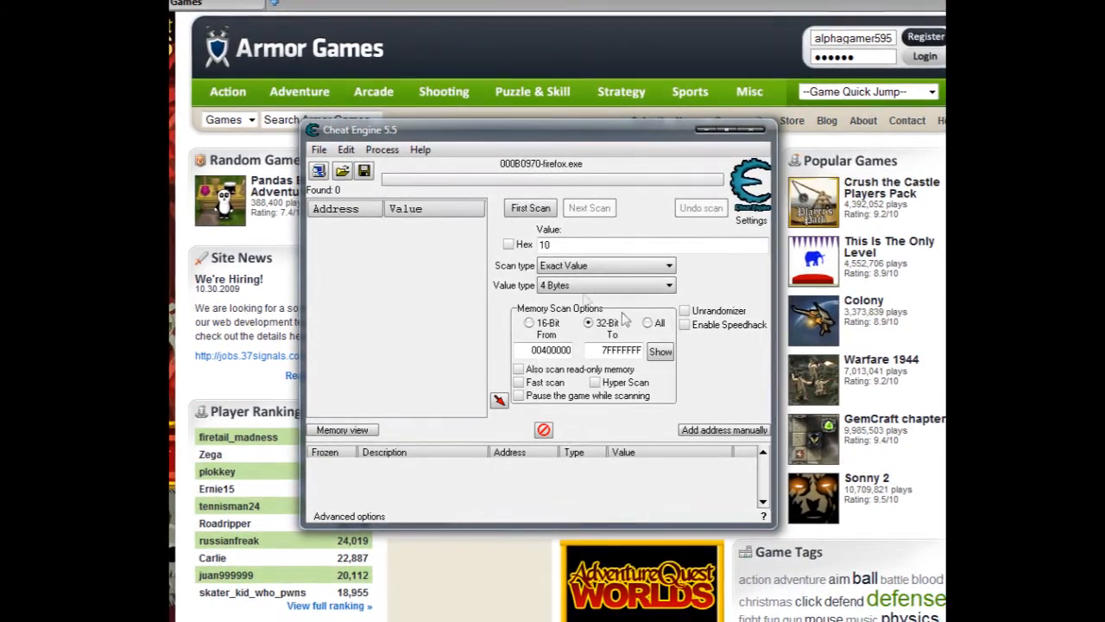
pyautogui.click(605, 287)
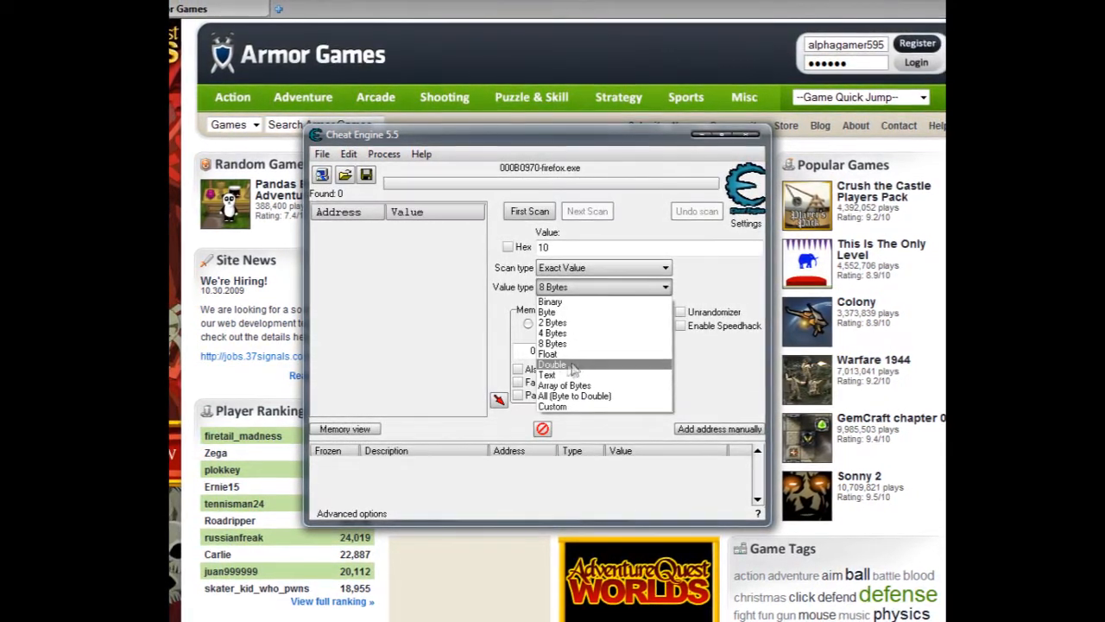
# Pick a different entry from the Value type list before ticking Hex and Speedhack
pyautogui.click(552, 364)
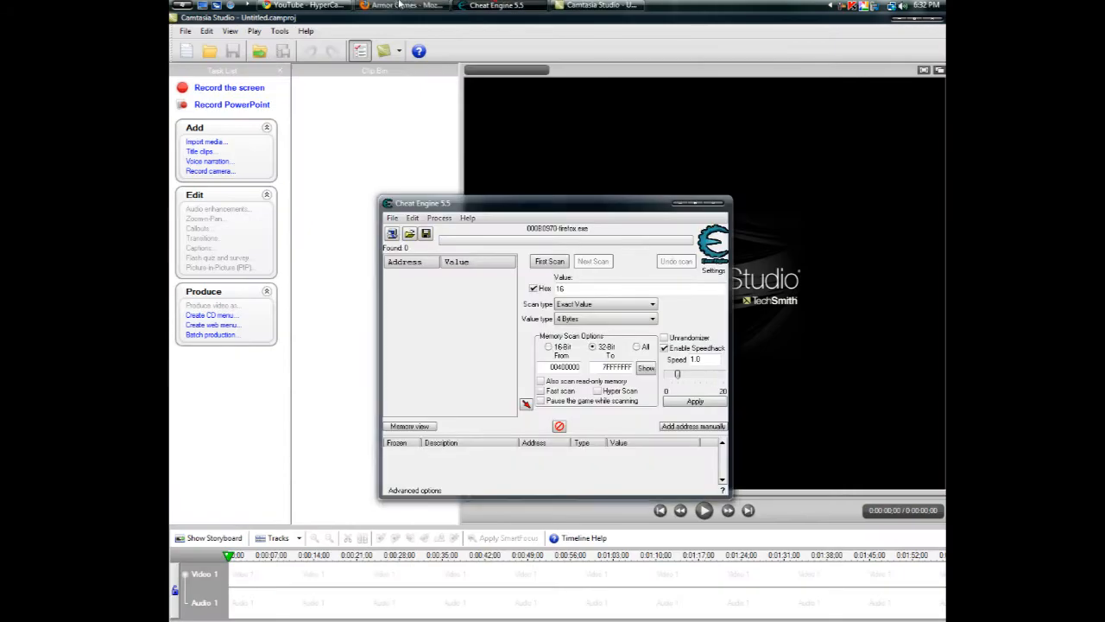
# Scroll through the long process dropdown while Sonny 2 loads in Firefox
pyautogui.click(404, 5)
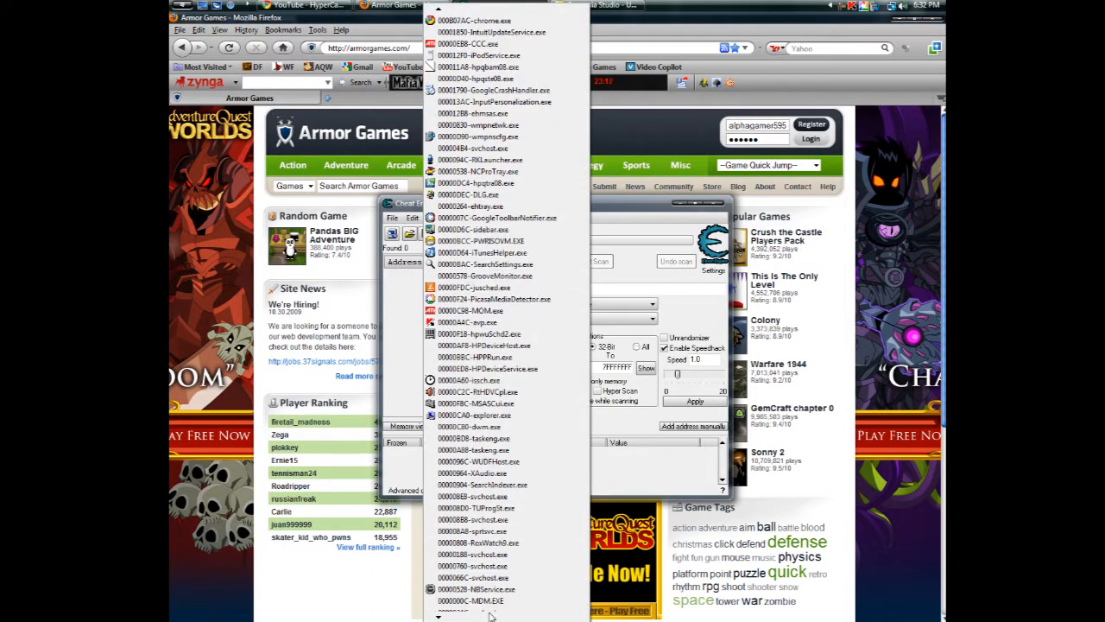
pyautogui.scroll(-3)
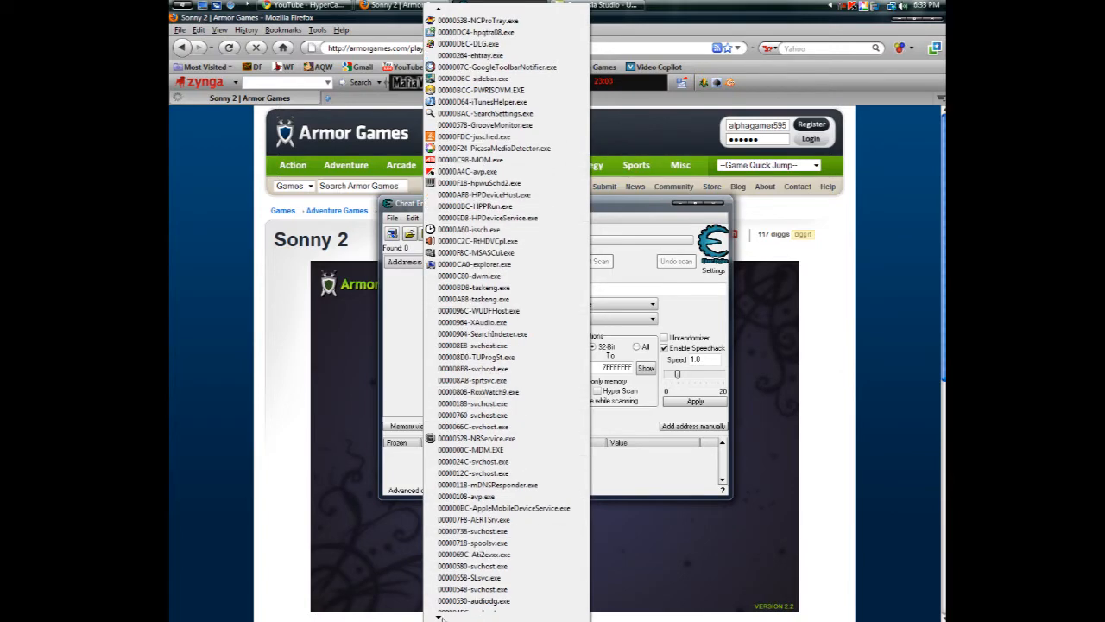
pyautogui.scroll(-3)
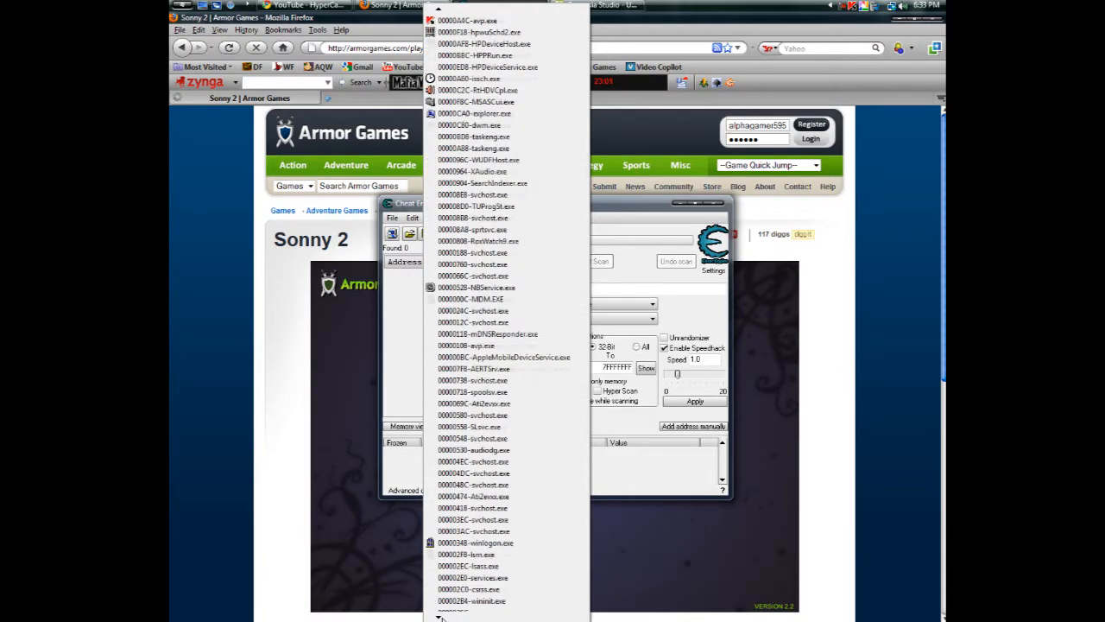
pyautogui.scroll(-3)
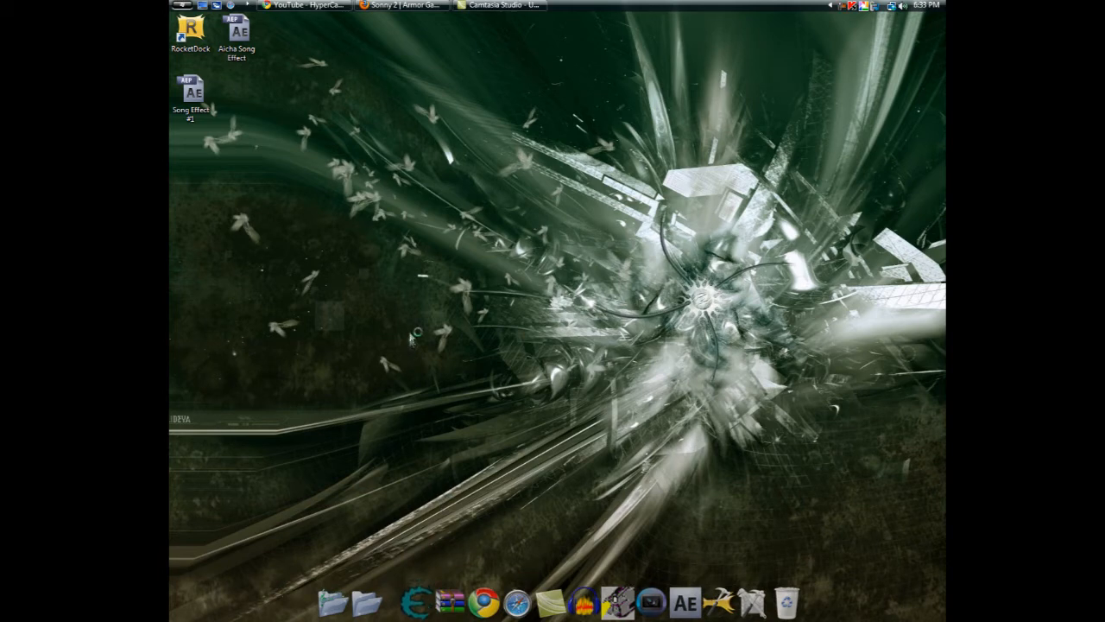
pyautogui.moveTo(432, 354)
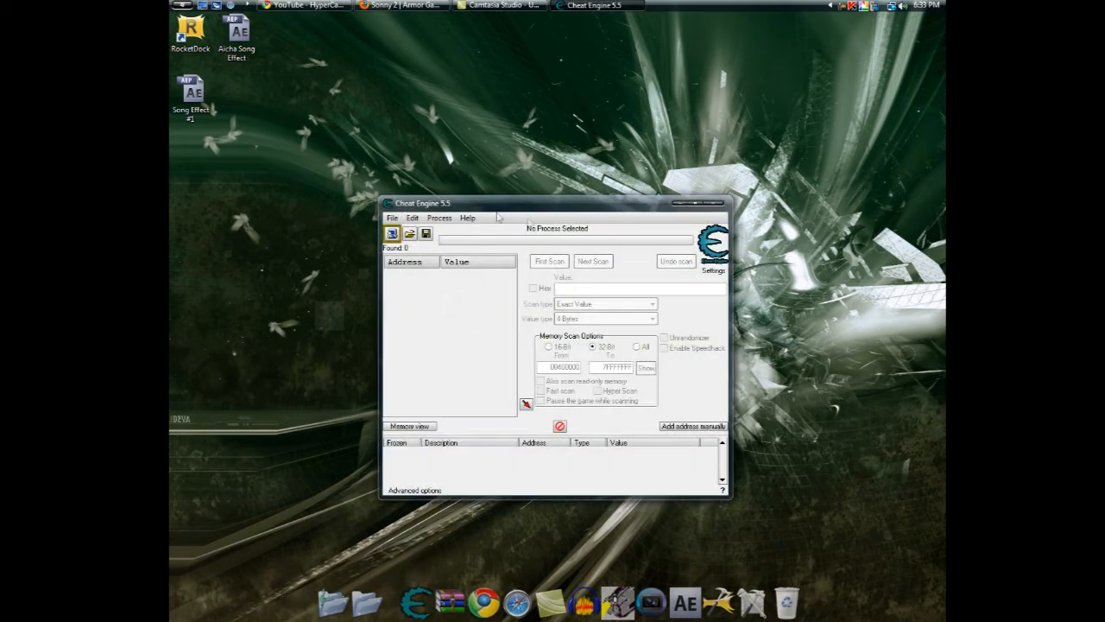
# Bring up the list of processes to attach to and scroll through its window entries
pyautogui.click(390, 233)
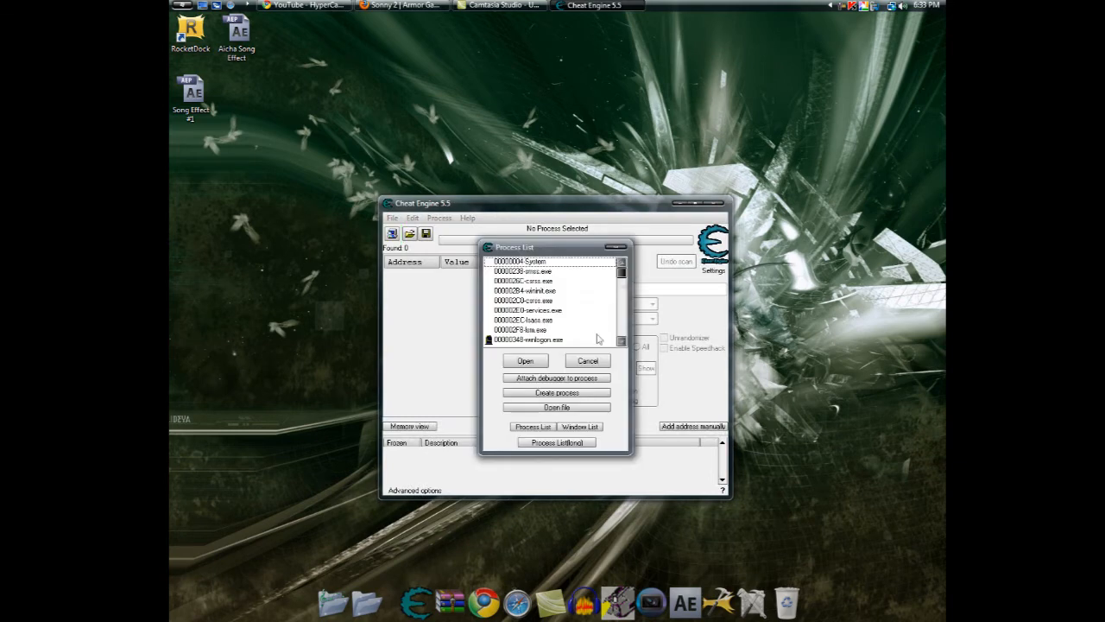
pyautogui.scroll(-3)
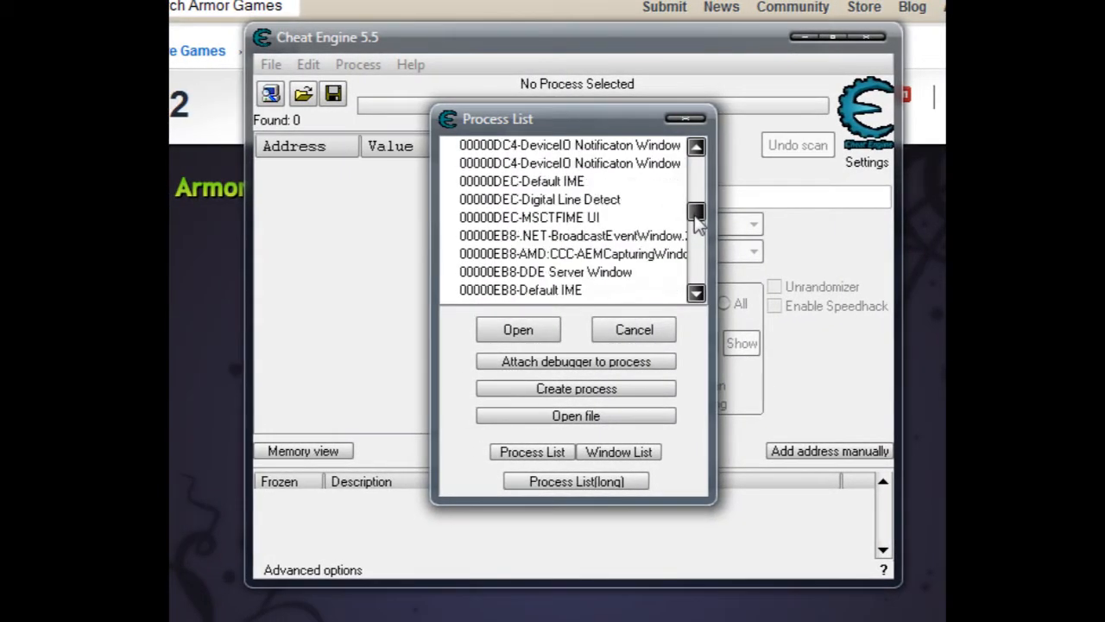
# Attach to the 000B0970-Sonny 2 | Armor Games - Mozilla Firefox window from the Window List
pyautogui.scroll(-3)
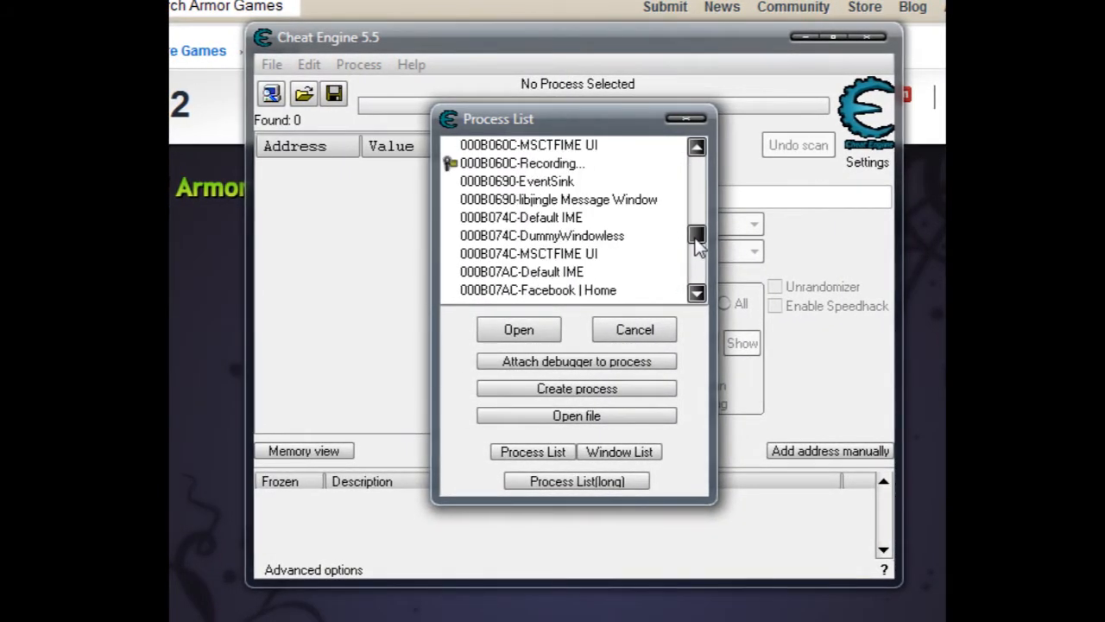
pyautogui.scroll(-3)
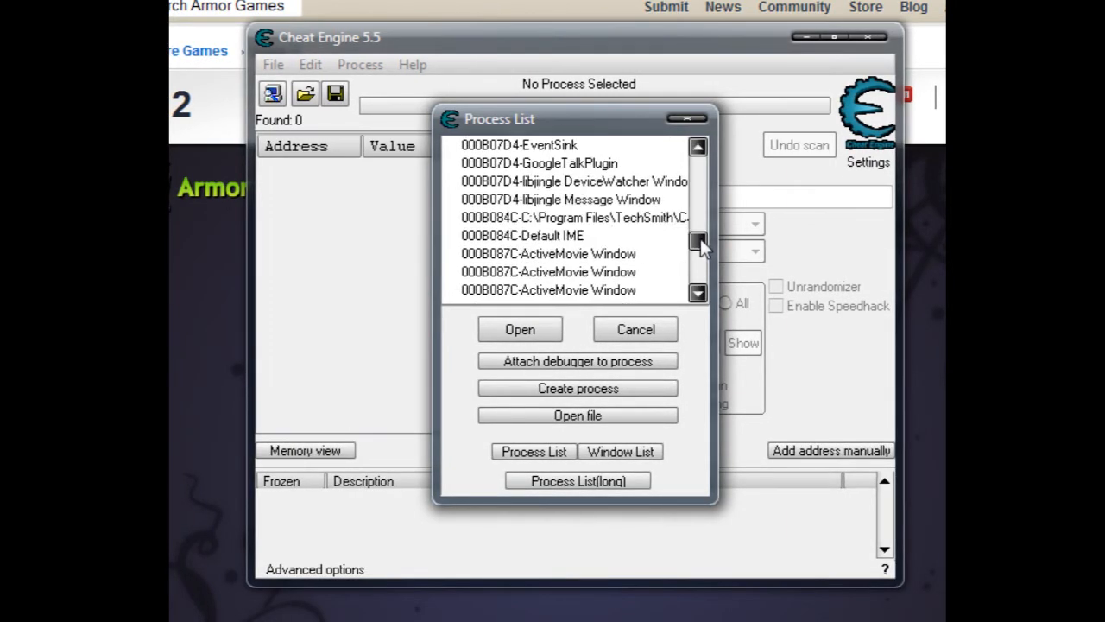
pyautogui.click(698, 252)
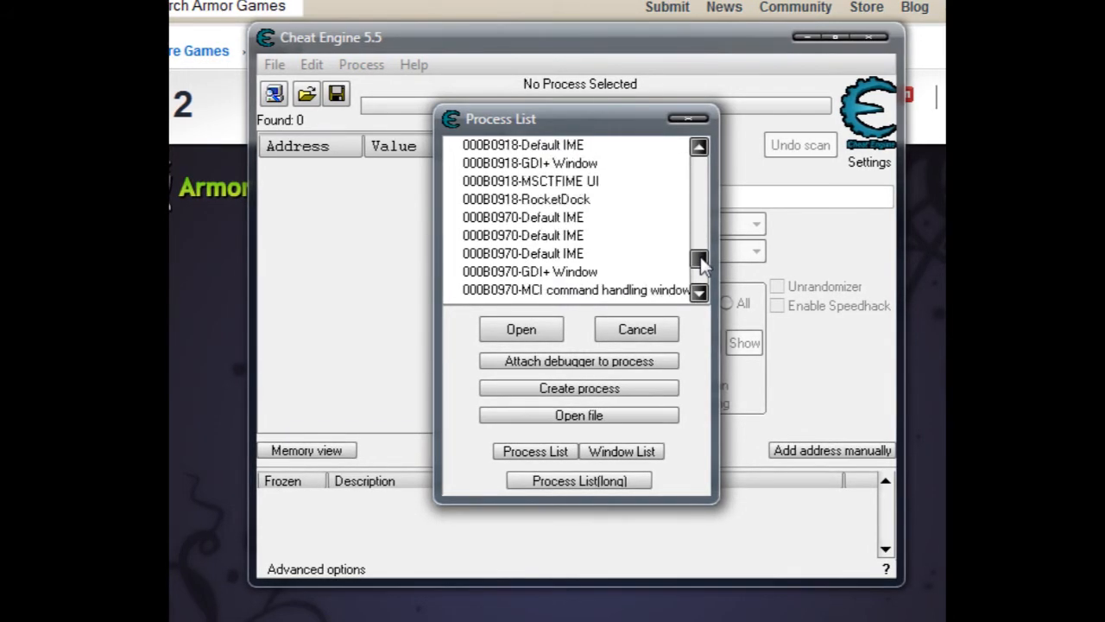
pyautogui.scroll(-3)
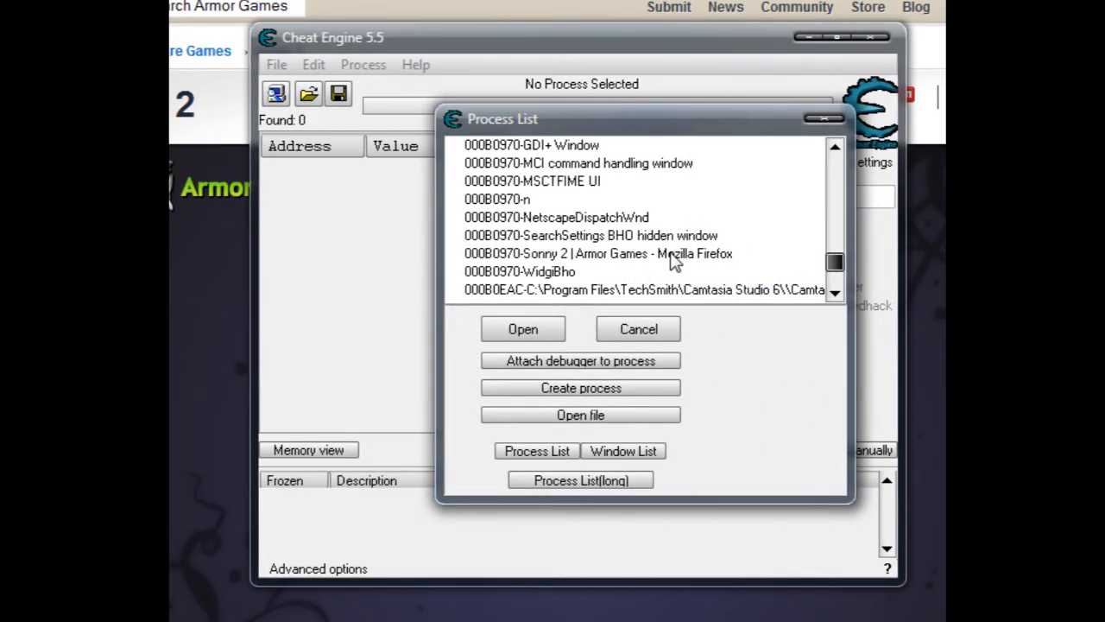
pyautogui.click(597, 253)
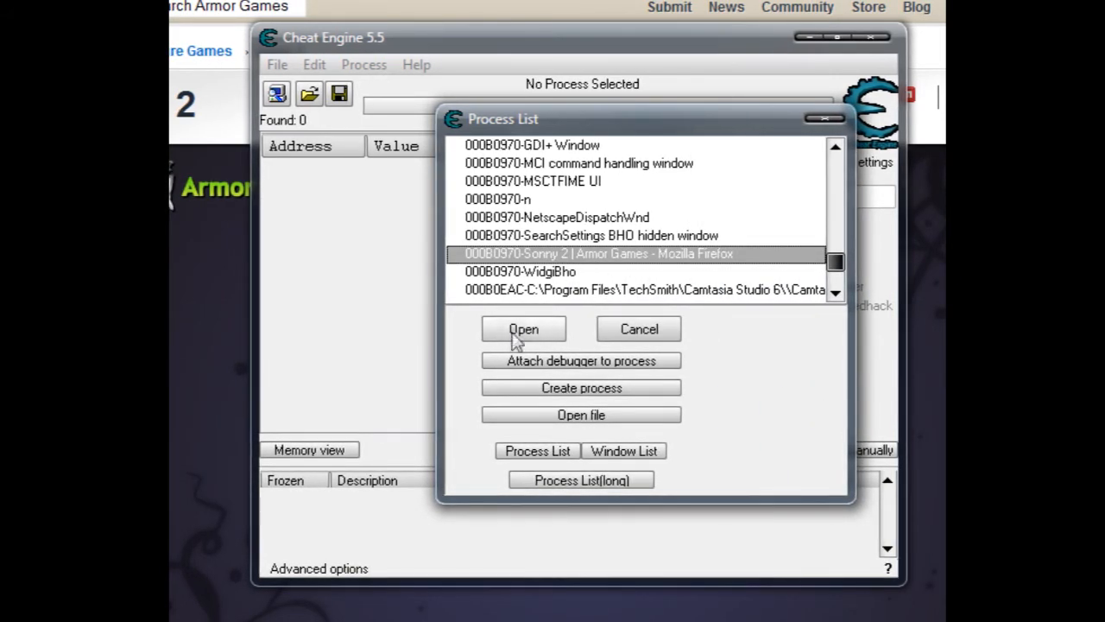
pyautogui.click(523, 328)
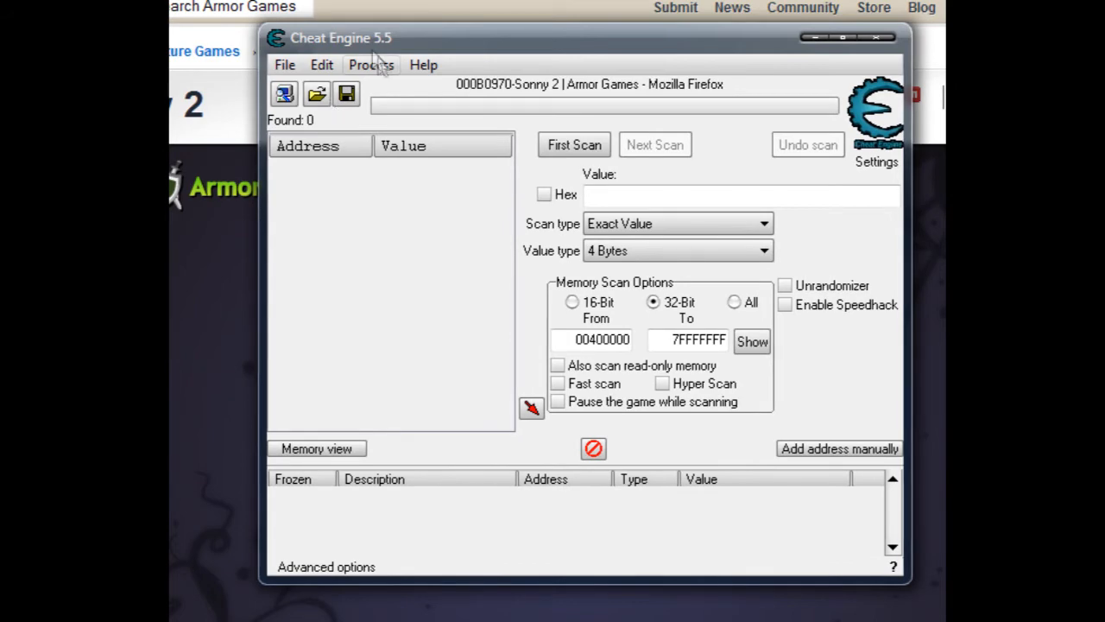
# Switch attachment to IntuitUpdateService.exe via the Process menu and continue past the No Disk error
pyautogui.click(370, 64)
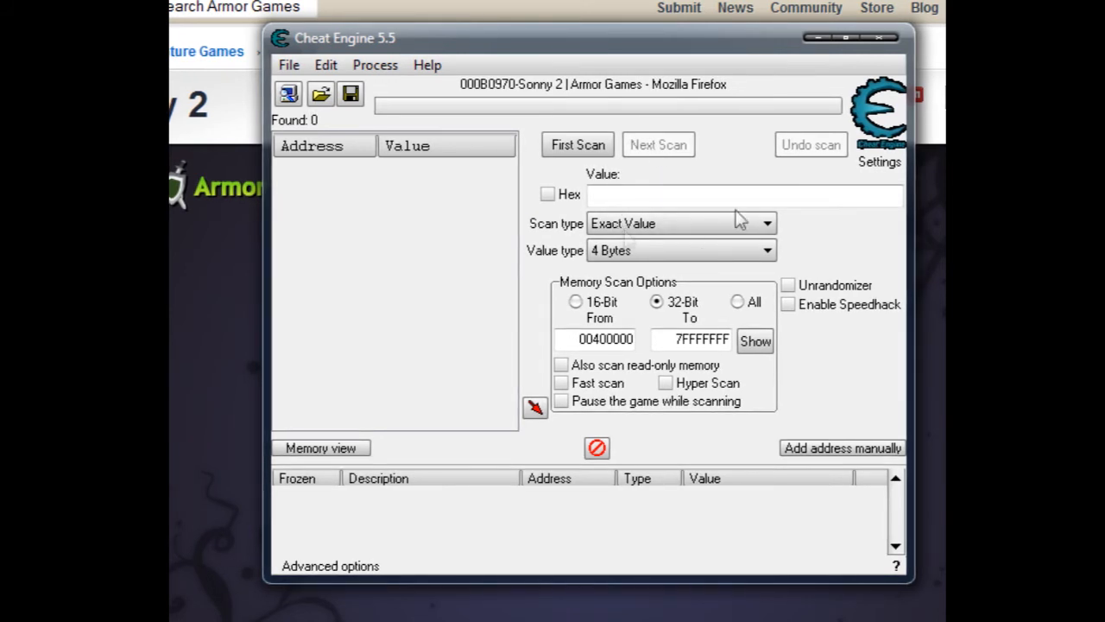
pyautogui.moveTo(684, 252)
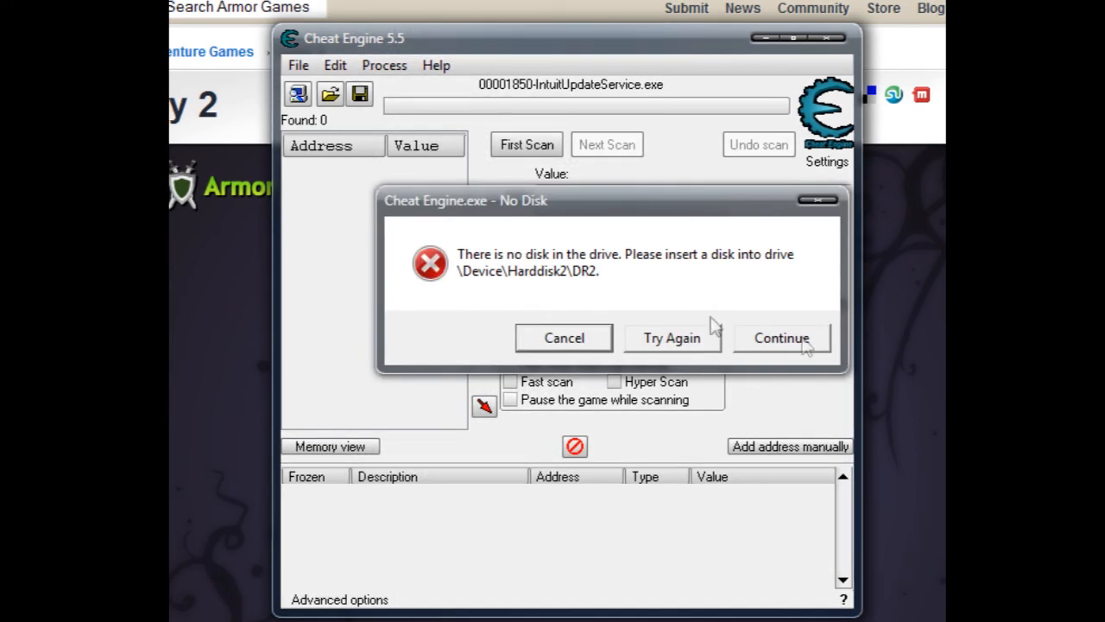
pyautogui.click(780, 336)
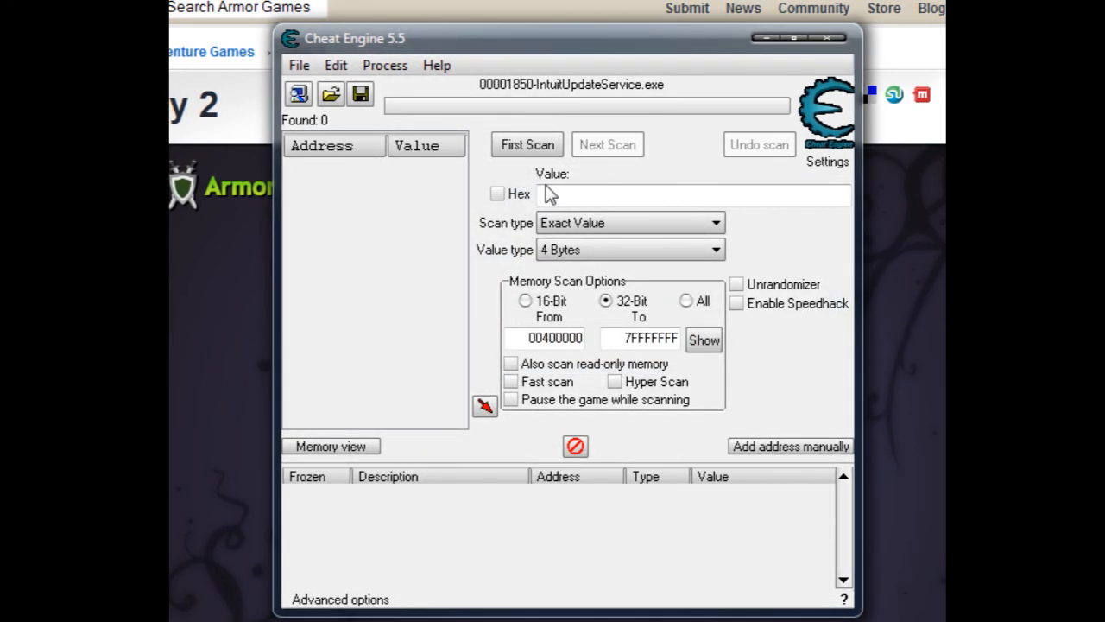